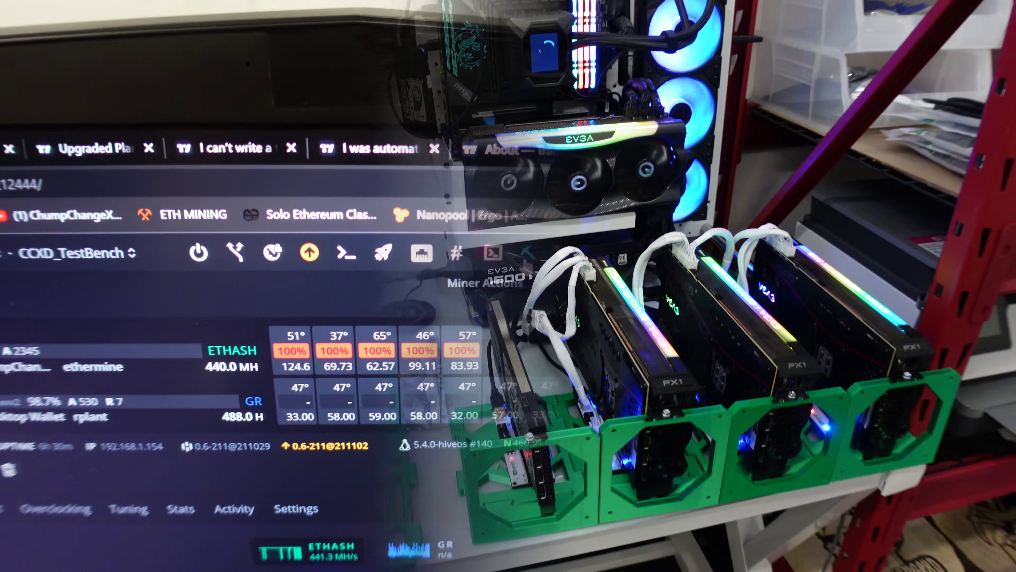
Stop the miner on the CCXD_TestBench worker via Miner Actions
{"action": "left_click", "coordinate": [473, 137]}
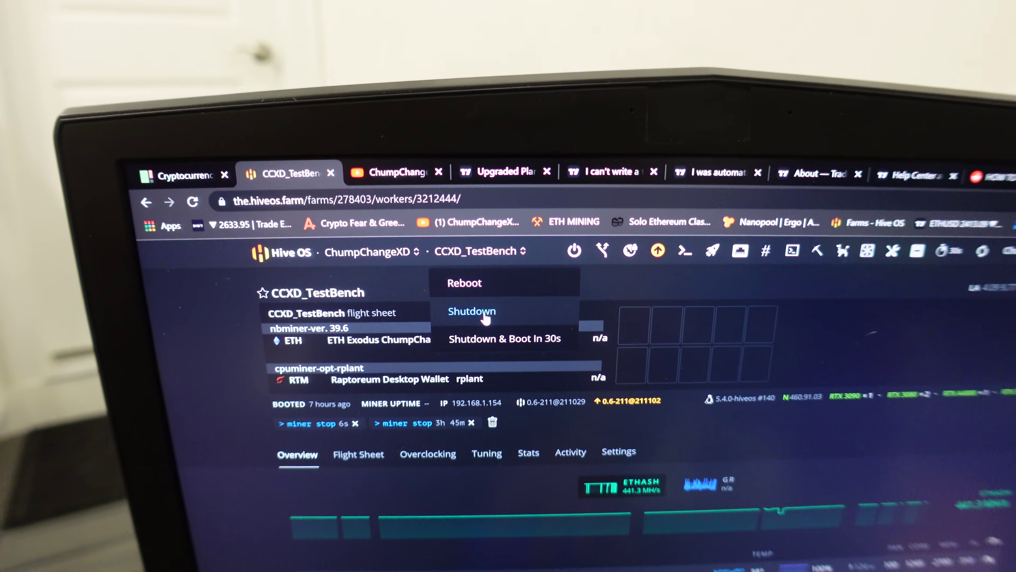
Request a shutdown of CCXD_TestBench so the 'Shutdown worker?' confirmation appears
{"action": "left_click", "coordinate": [472, 311]}
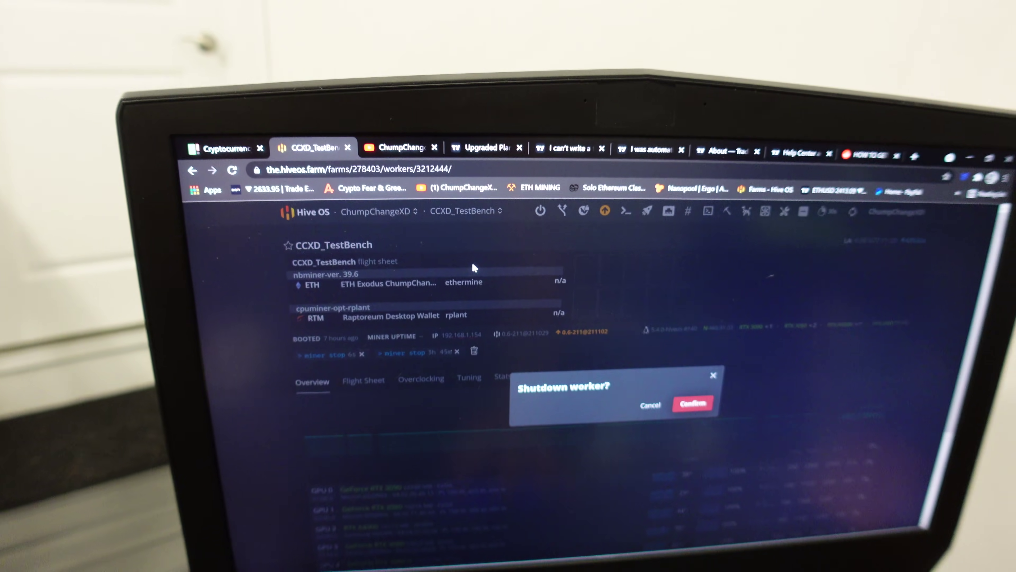